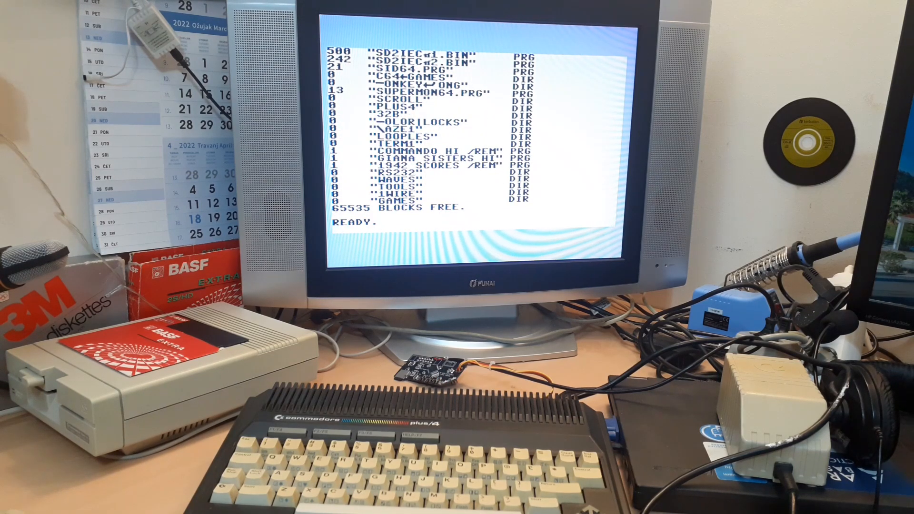
pyautogui.write('LOAD')
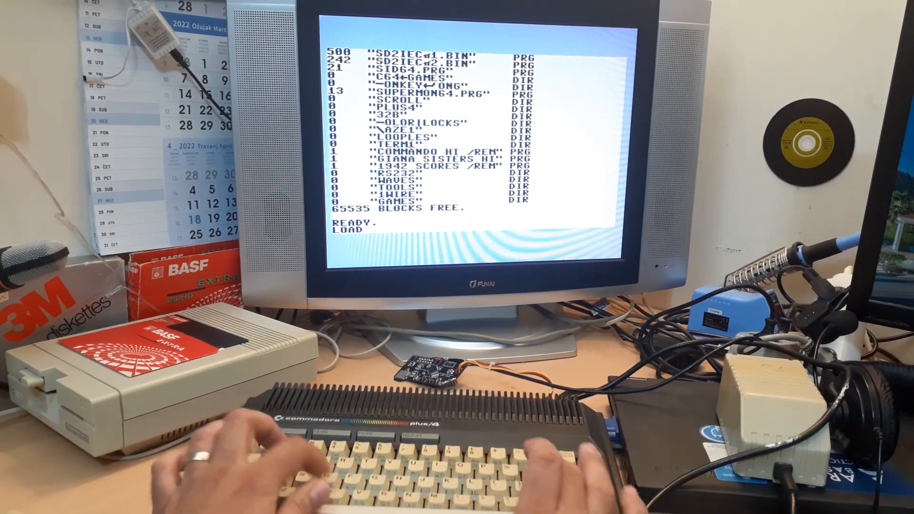
pyautogui.write('"FB",8')
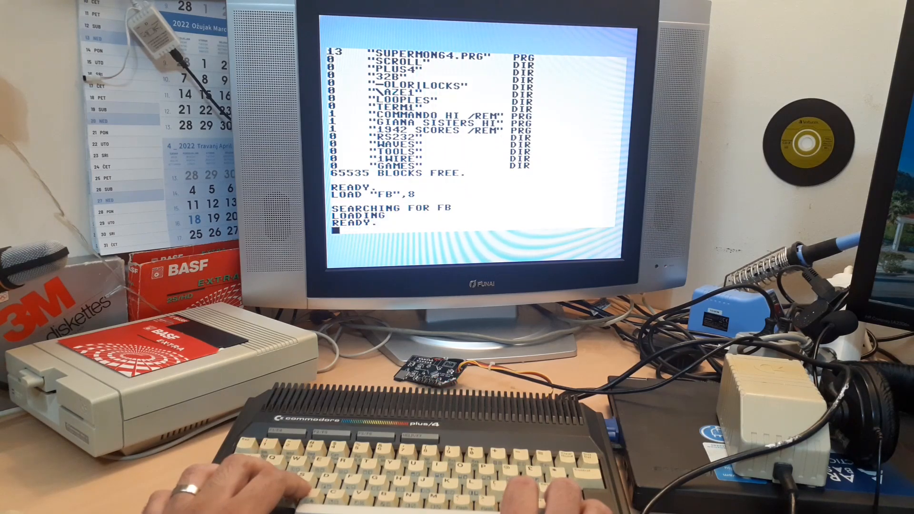
pyautogui.write('RUB')
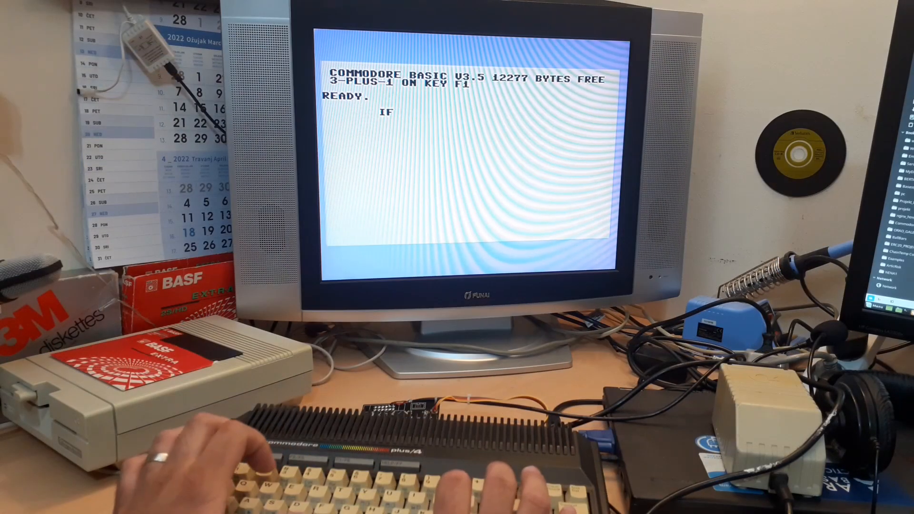
pyautogui.write('YOU LIKE, SUBSC')
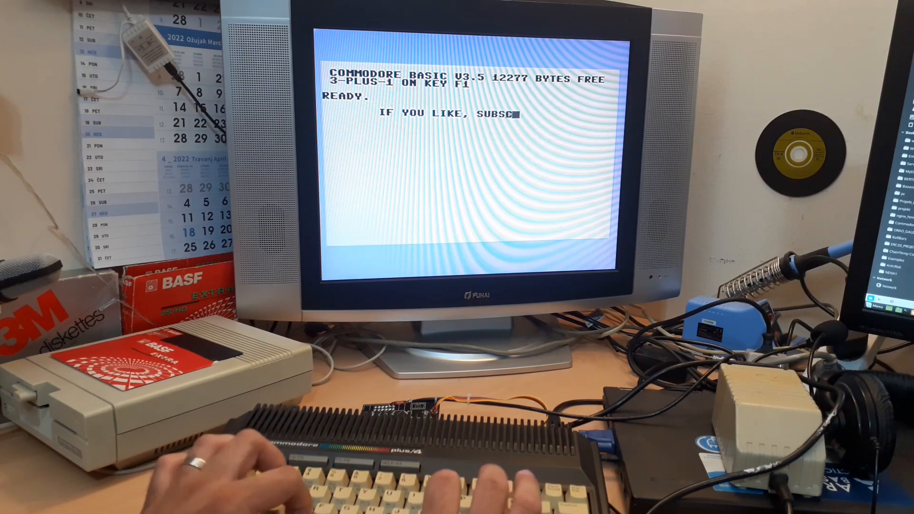
pyautogui.write('RIBE')
pyautogui.click(451, 120)
pyautogui.write('IF YOU SUB')
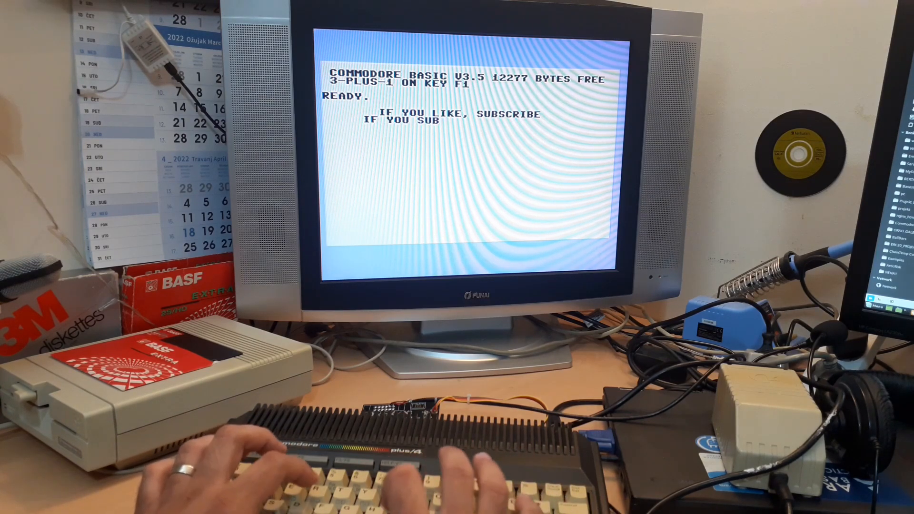
pyautogui.write('SCRIBED, T')
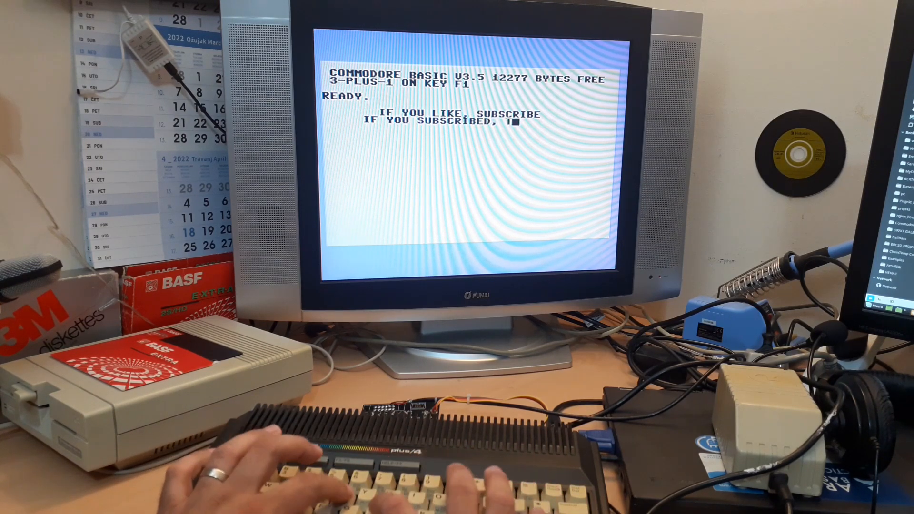
pyautogui.write('HEN LIKE')
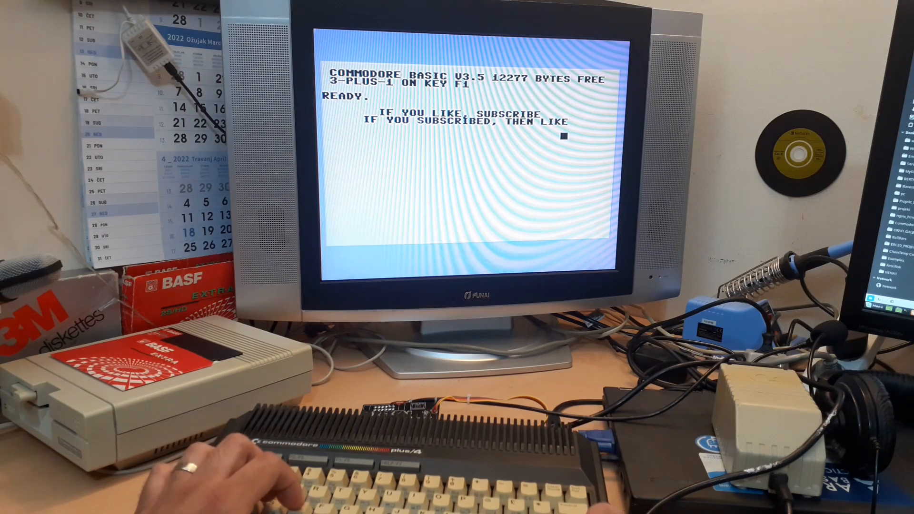
pyautogui.write('JOSIP')
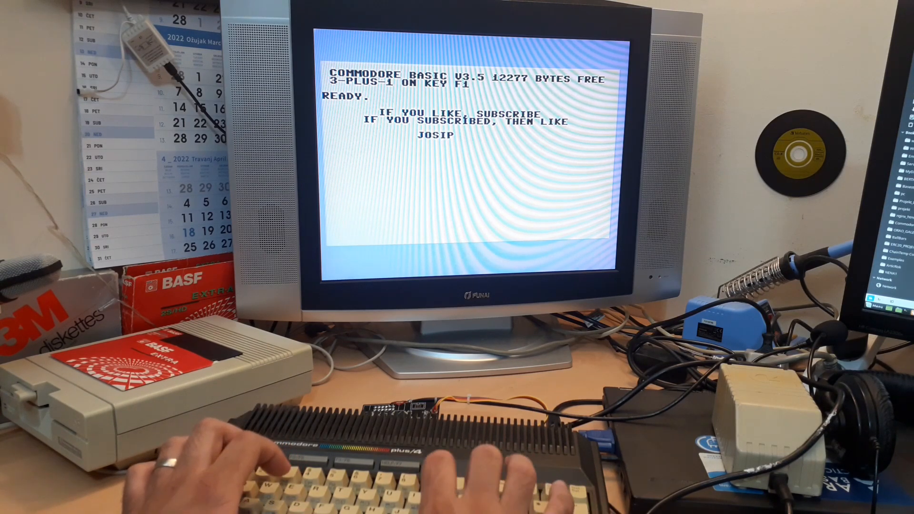
pyautogui.write('RETRO BITS')
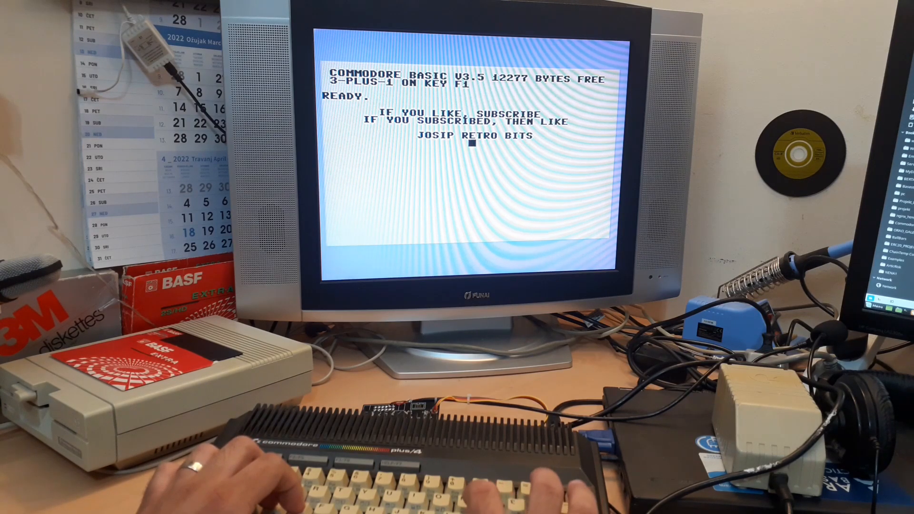
pyautogui.write(':)')
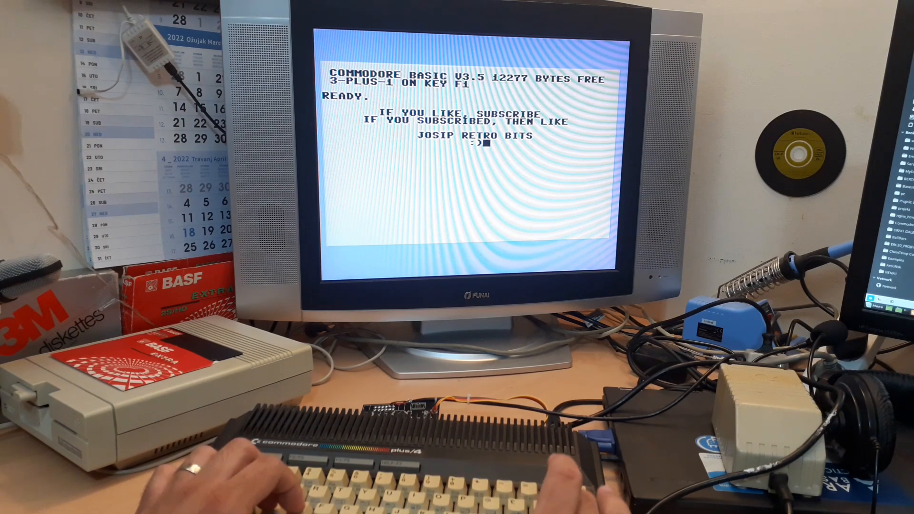